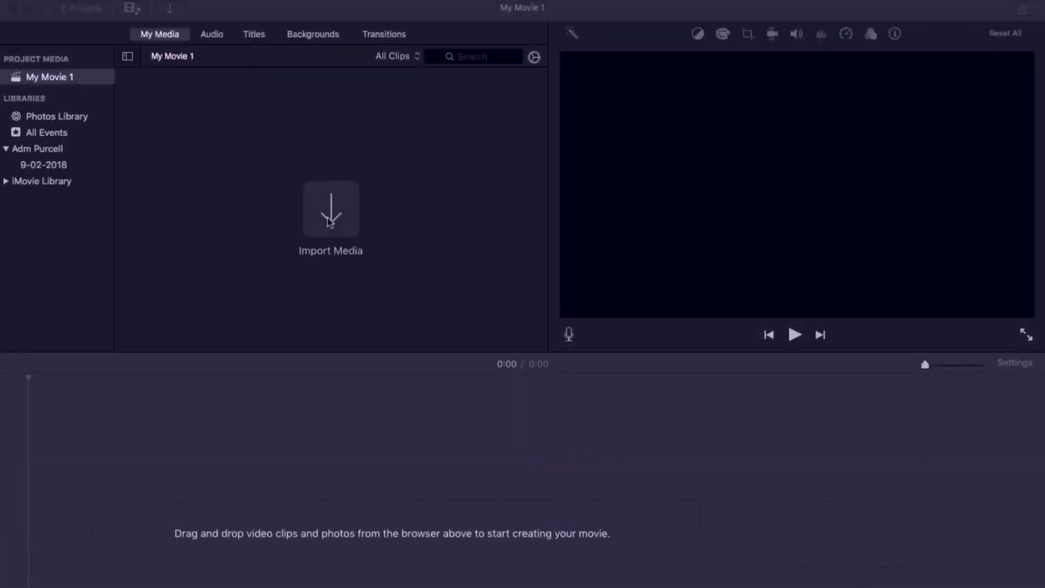
mouse_move(156, 35)
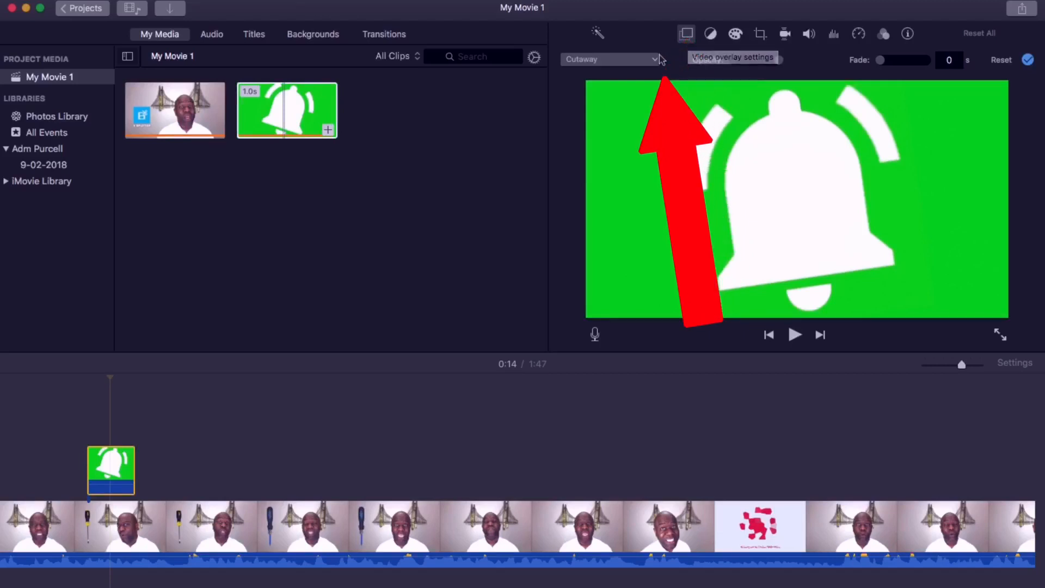
Step: Key the bell clip with Green/Blue Screen and limit the kept area with the Clean-up crop tool
left_click(609, 59)
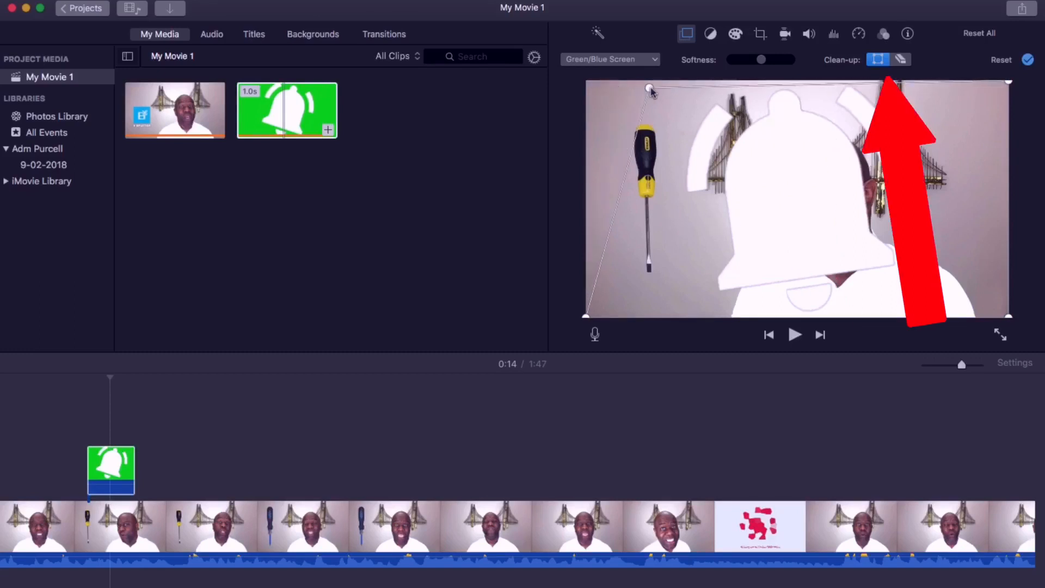
left_click(901, 59)
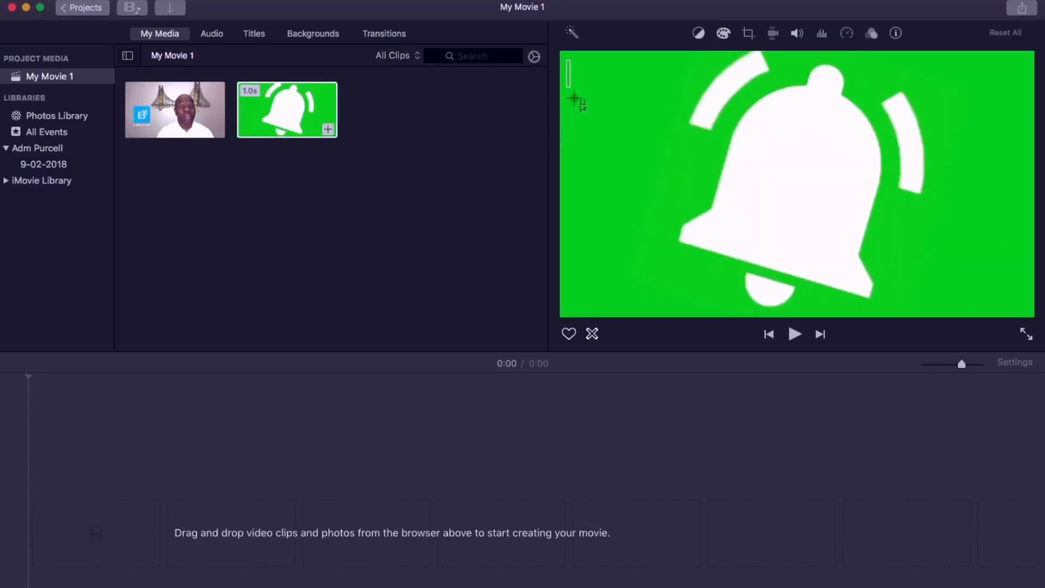
Step: Stack the bell clip above a plain green background clip and trim the background to the bell's length
left_click_drag(572, 73, 676, 304)
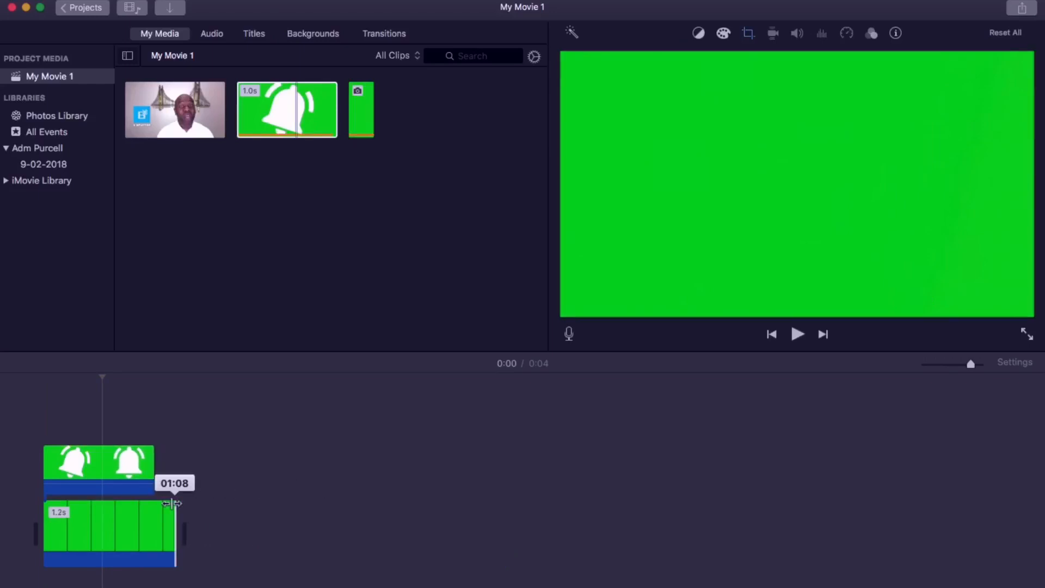
left_click_drag(174, 502, 144, 502)
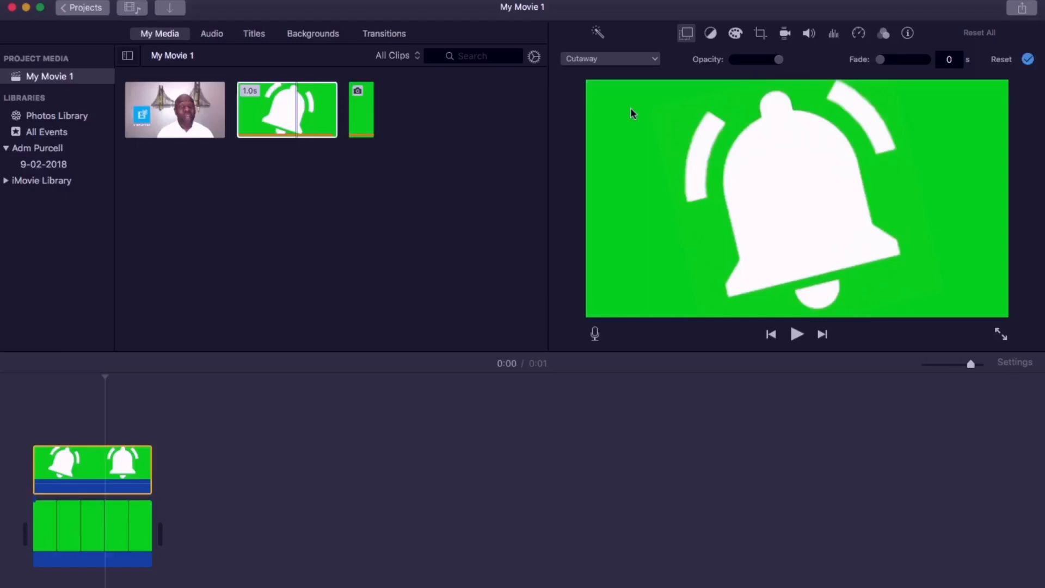
Step: Make the bell a Picture in Picture inset and place it in the lower-right corner of the green background
left_click(609, 59)
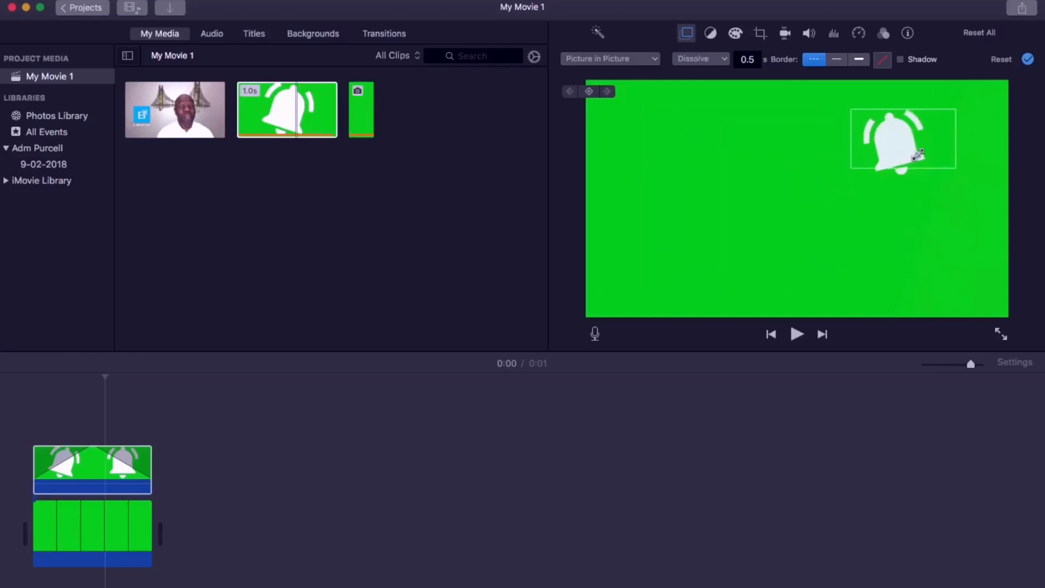
left_click_drag(904, 140, 964, 273)
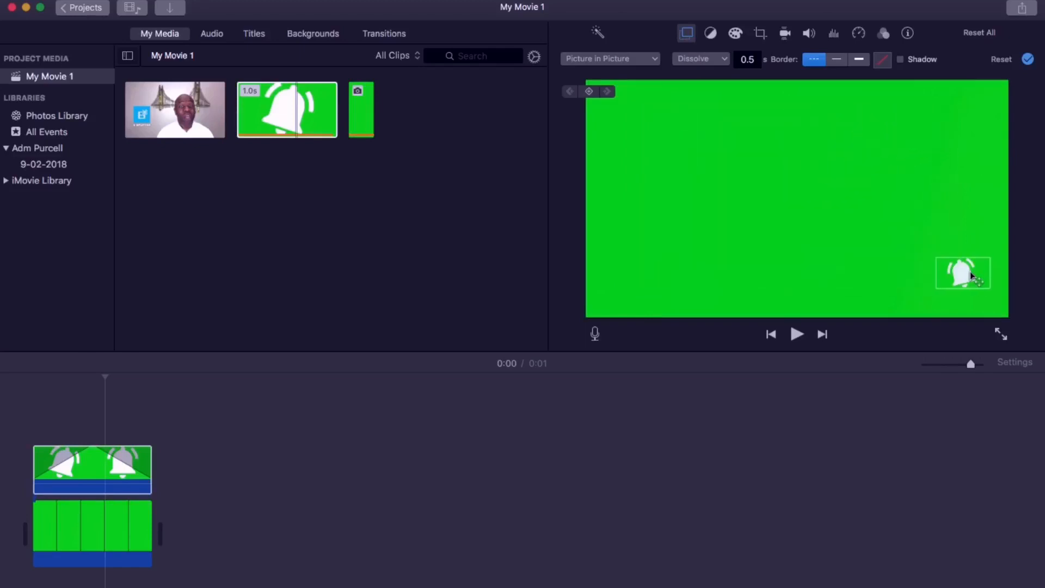
left_click(962, 273)
type("0")
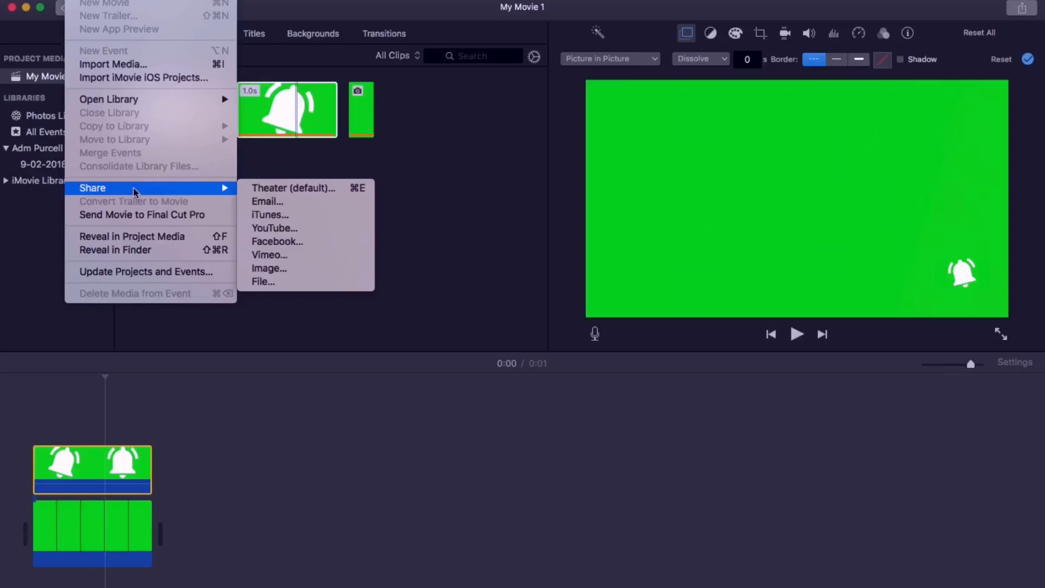
Step: Share the composite to a file titled Green Screen Bell Icon at 1080p, Best (ProRes), Better Quality compression
left_click(263, 281)
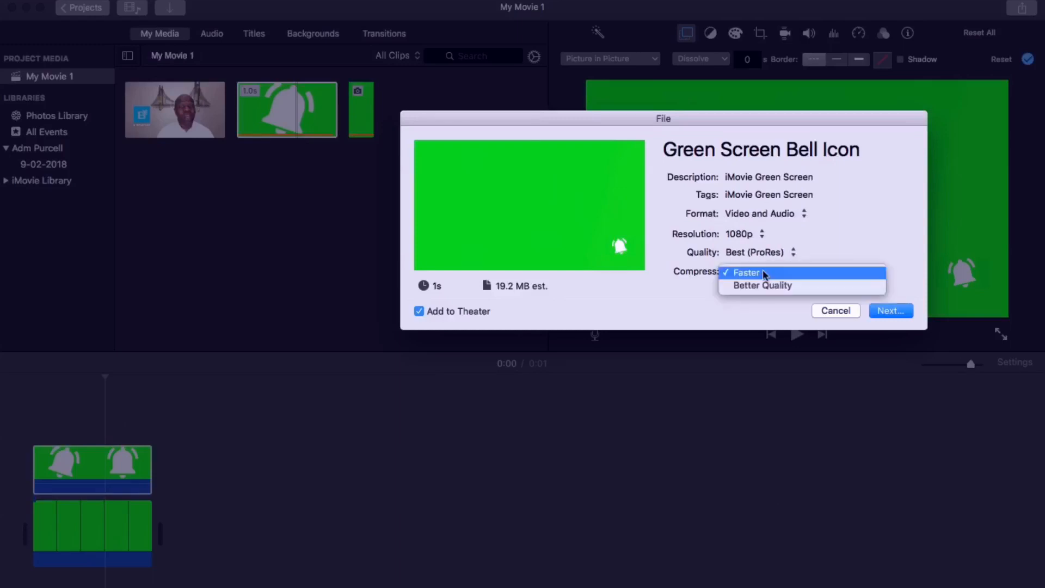
left_click(762, 284)
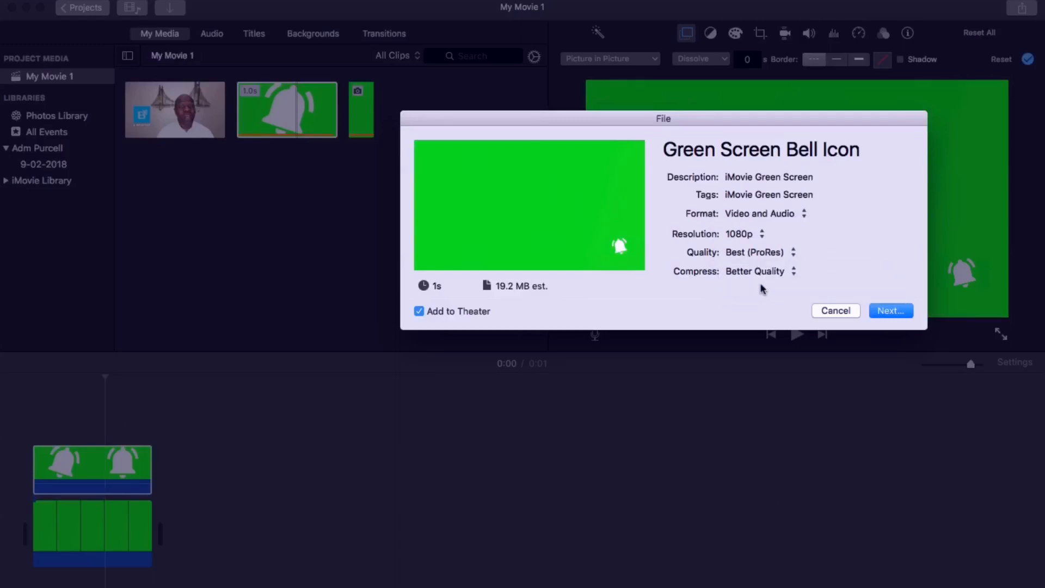
left_click(760, 150)
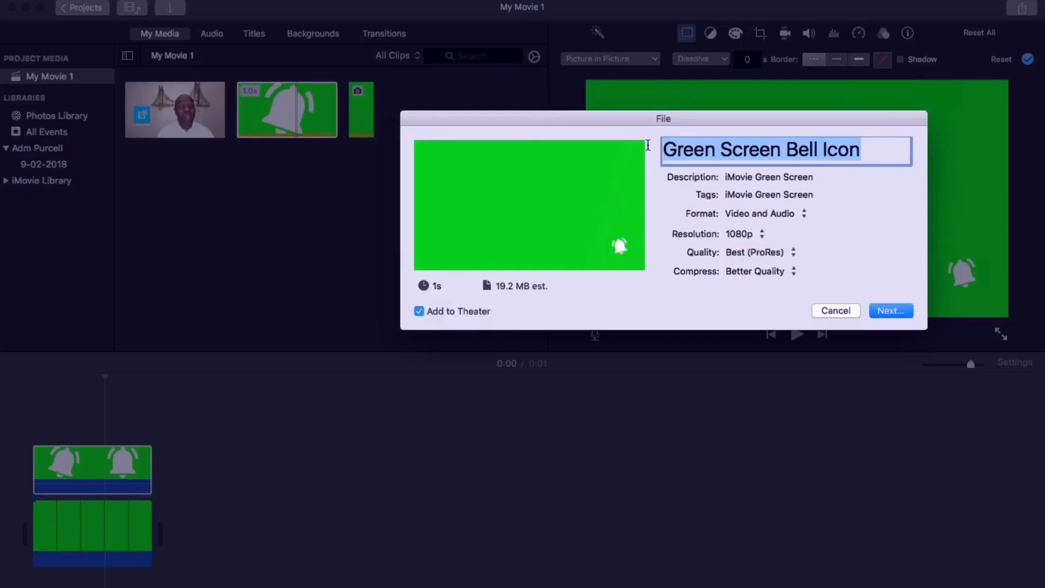
left_click(836, 311)
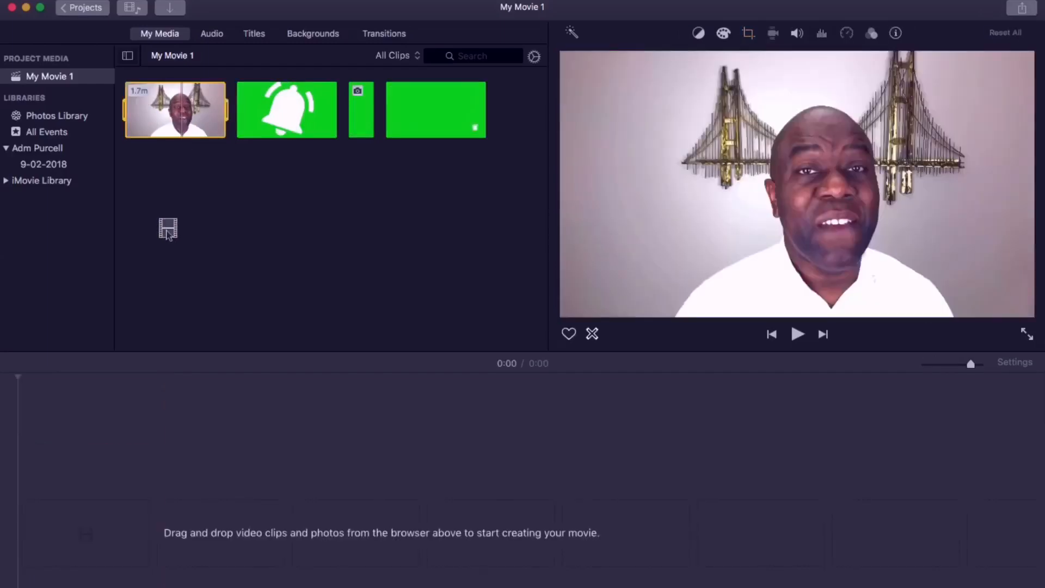
Step: Place the talking-head video on the timeline with the exported green bell clip above it near 0:13
left_click_drag(174, 110, 307, 534)
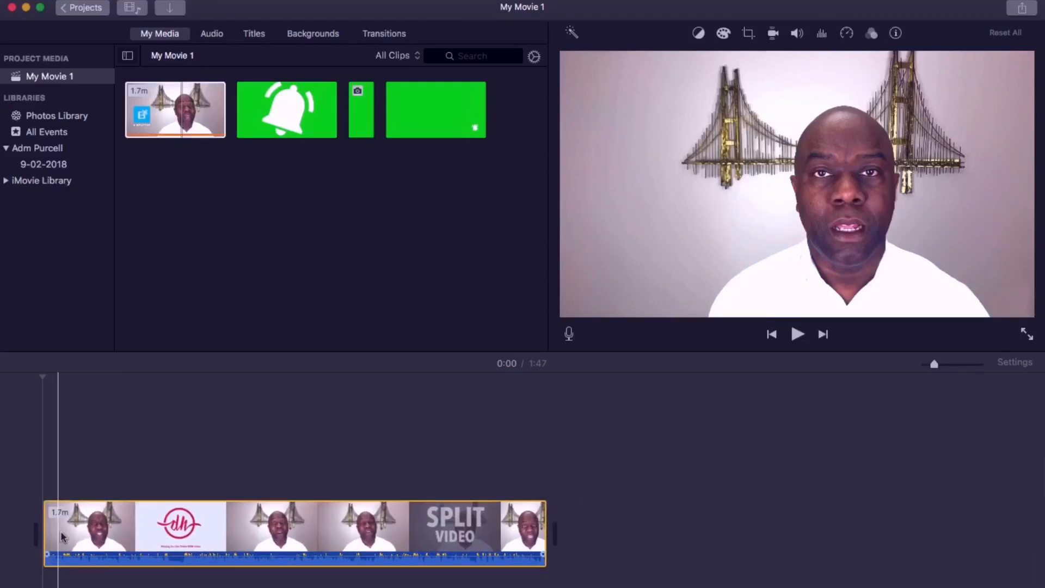
left_click(436, 108)
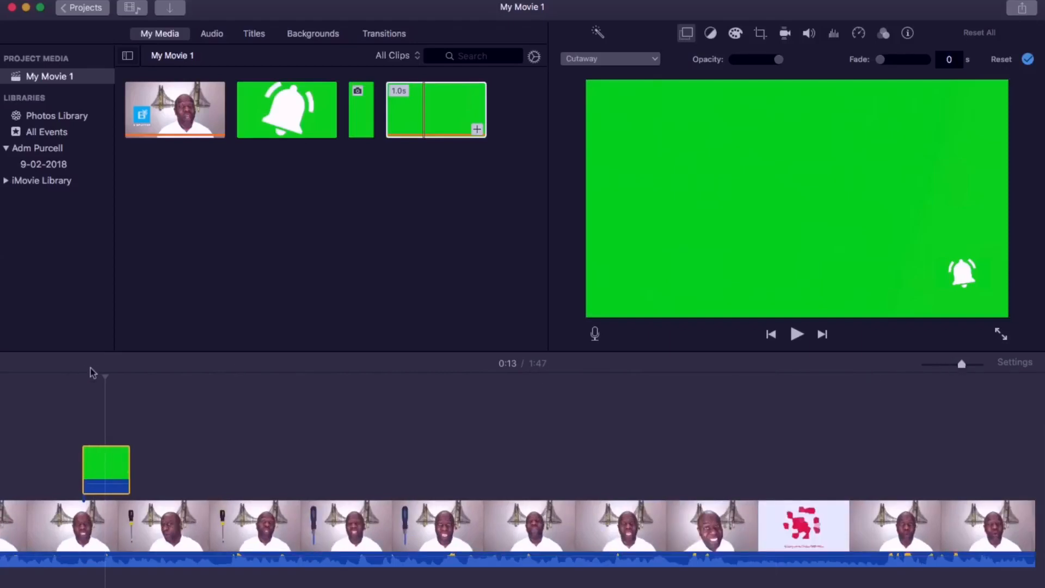
Step: Key the exported bell overlay with Green/Blue Screen and play back the small bell over the talking-head video
left_click(105, 467)
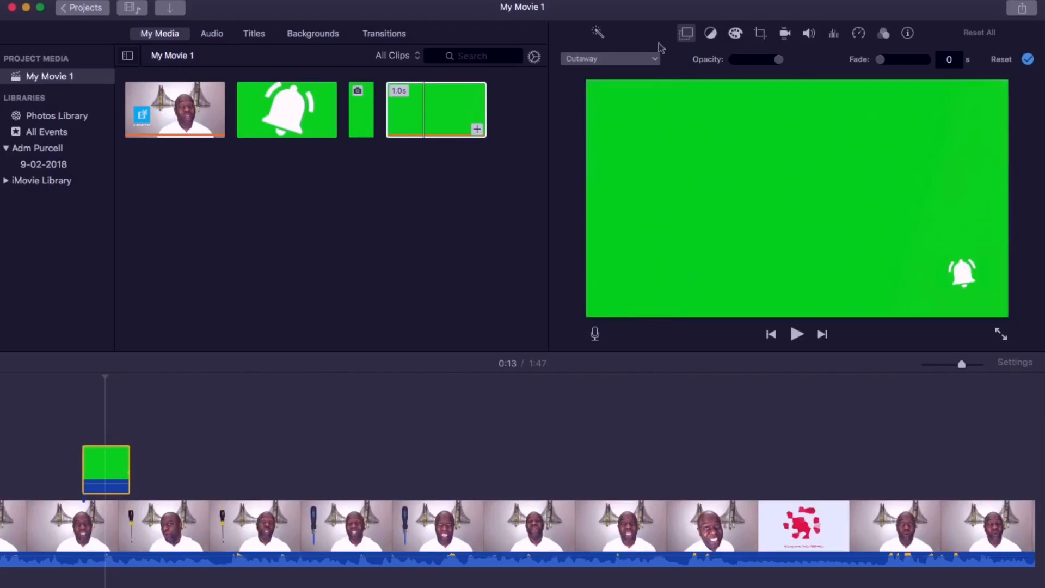
left_click(610, 59)
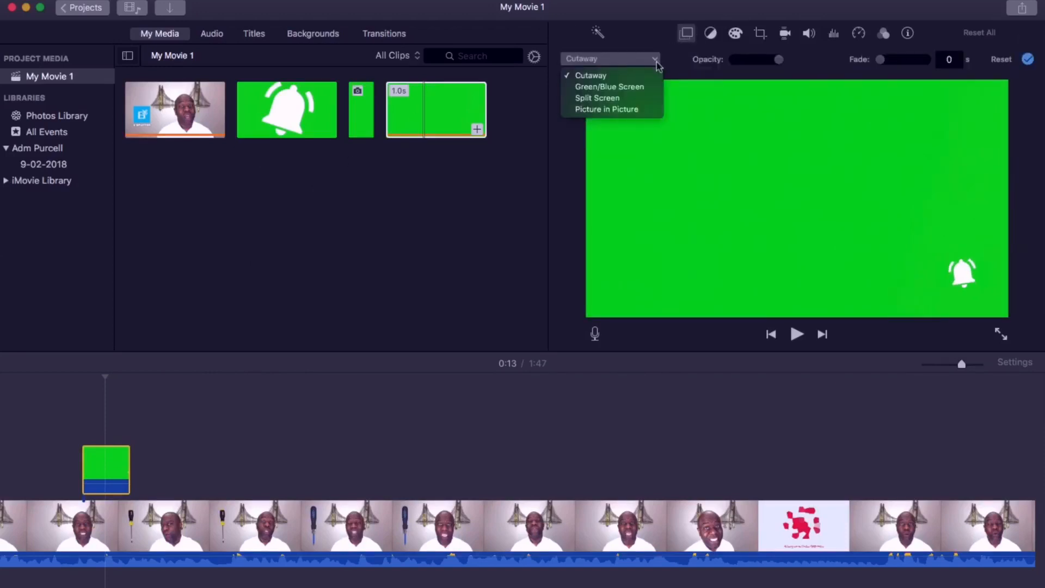
mouse_move(631, 87)
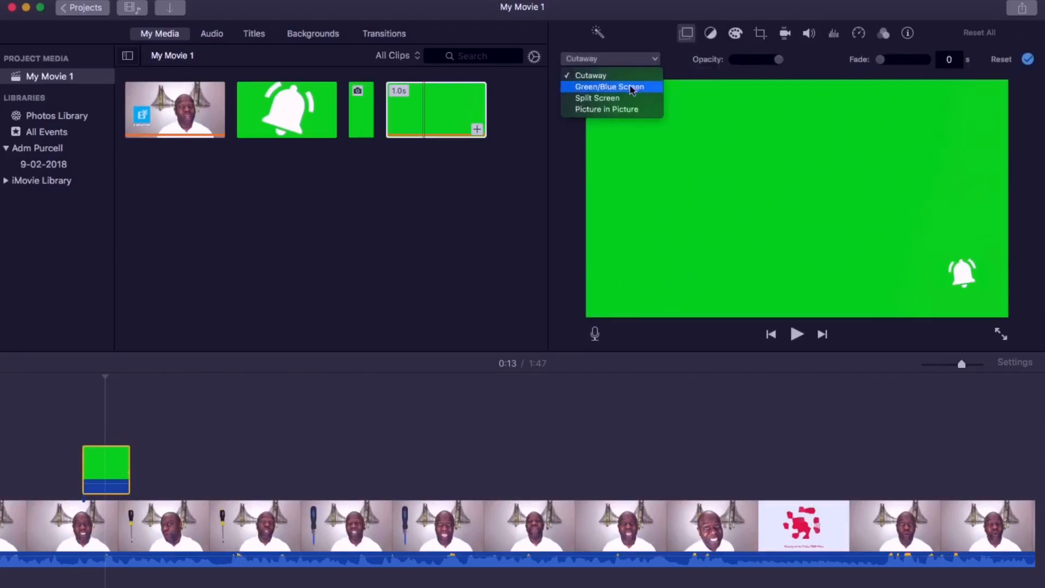
left_click(609, 87)
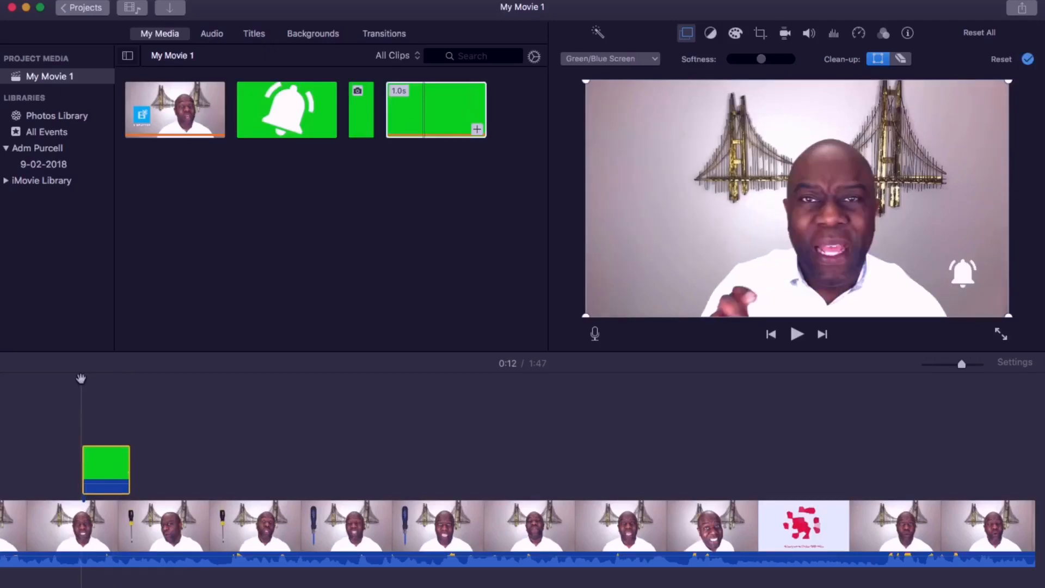
left_click(797, 334)
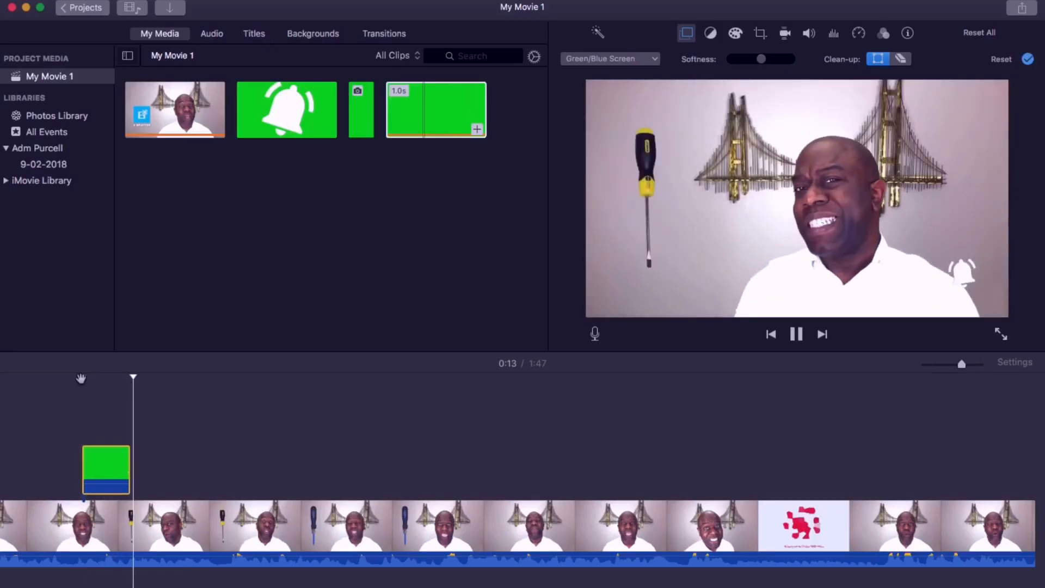